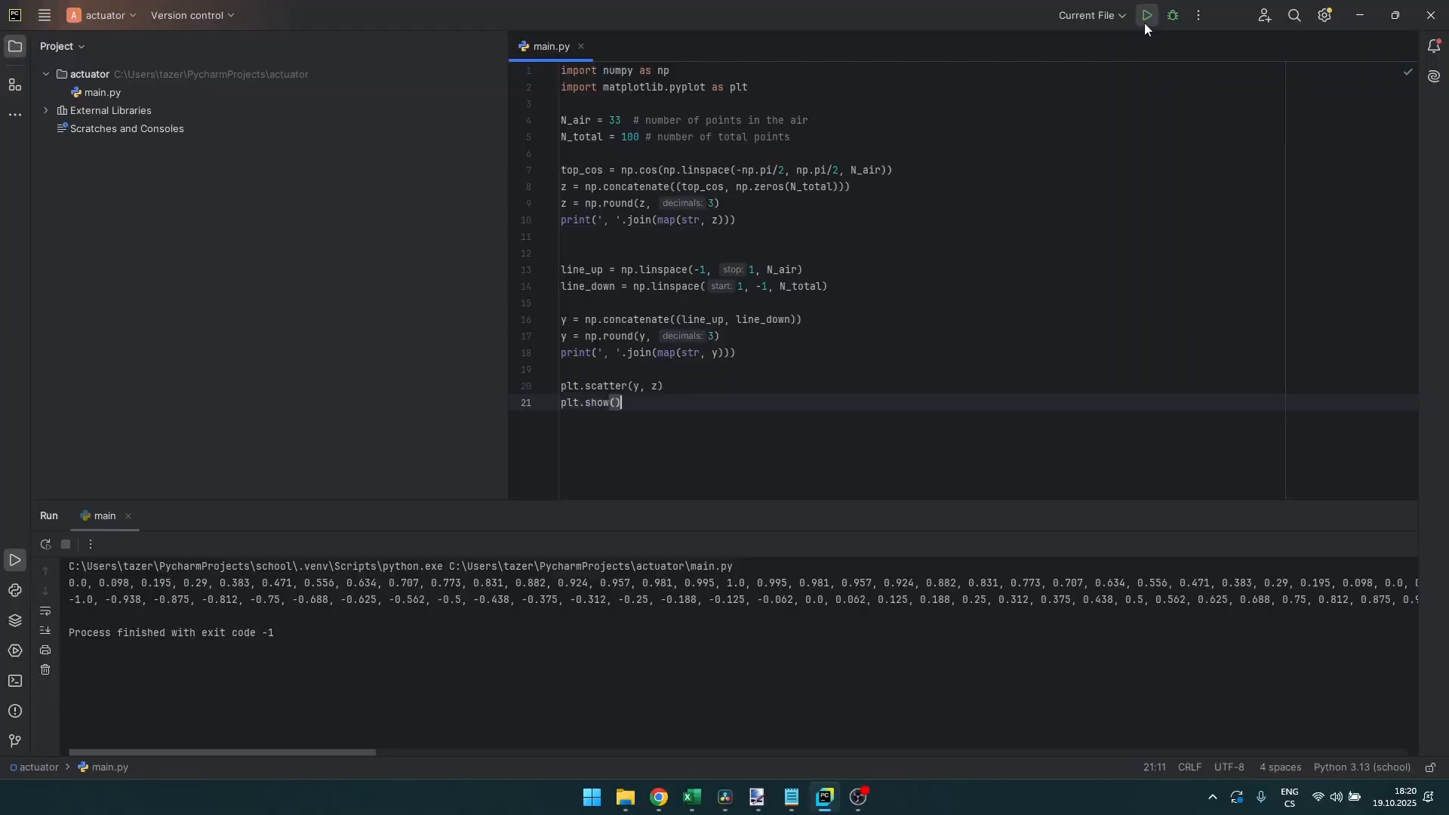
Run main.py to print coordinates and plot the cosine arc above the flat row of points
left_click(1146, 15)
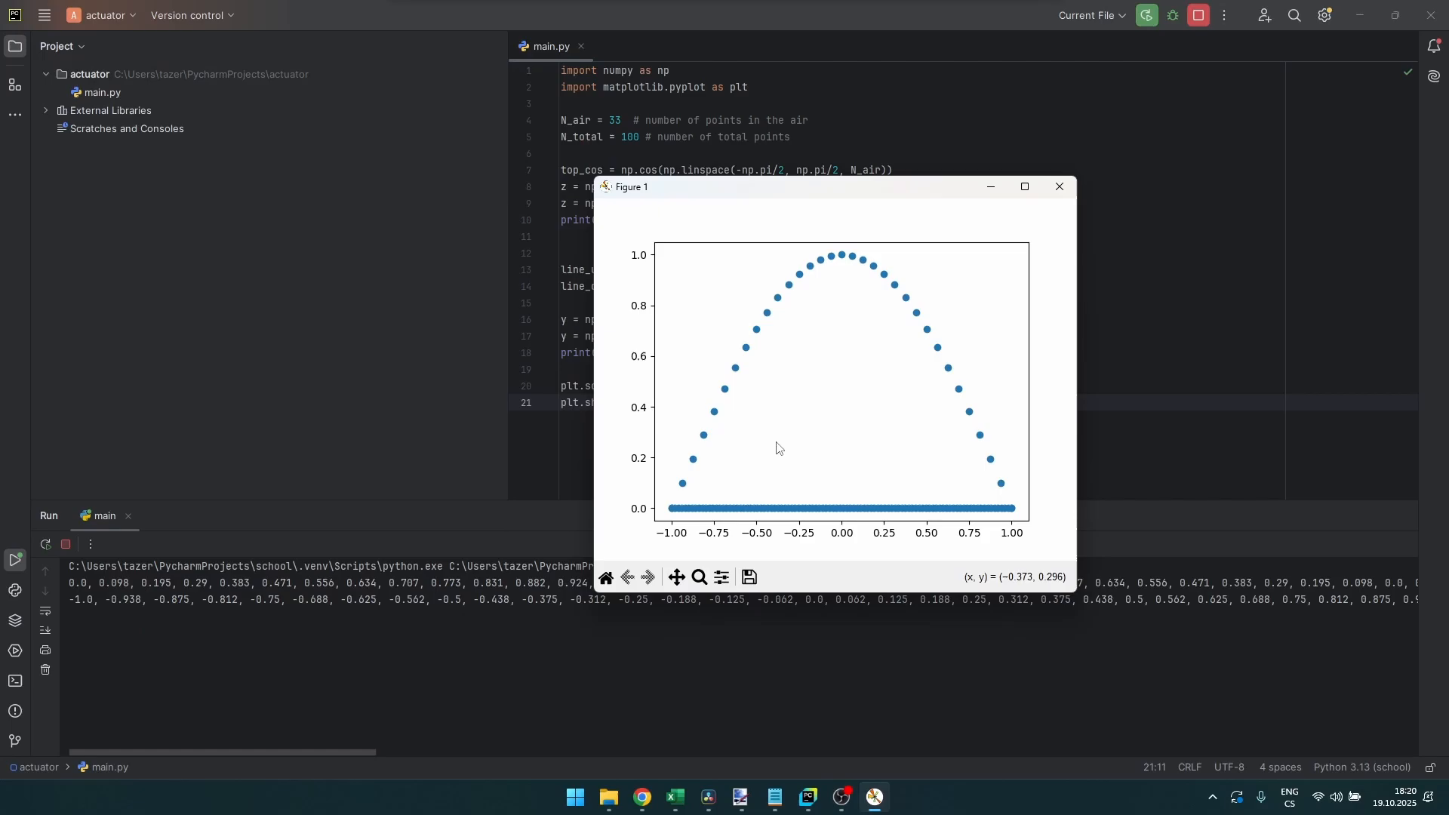
mouse_move(732, 496)
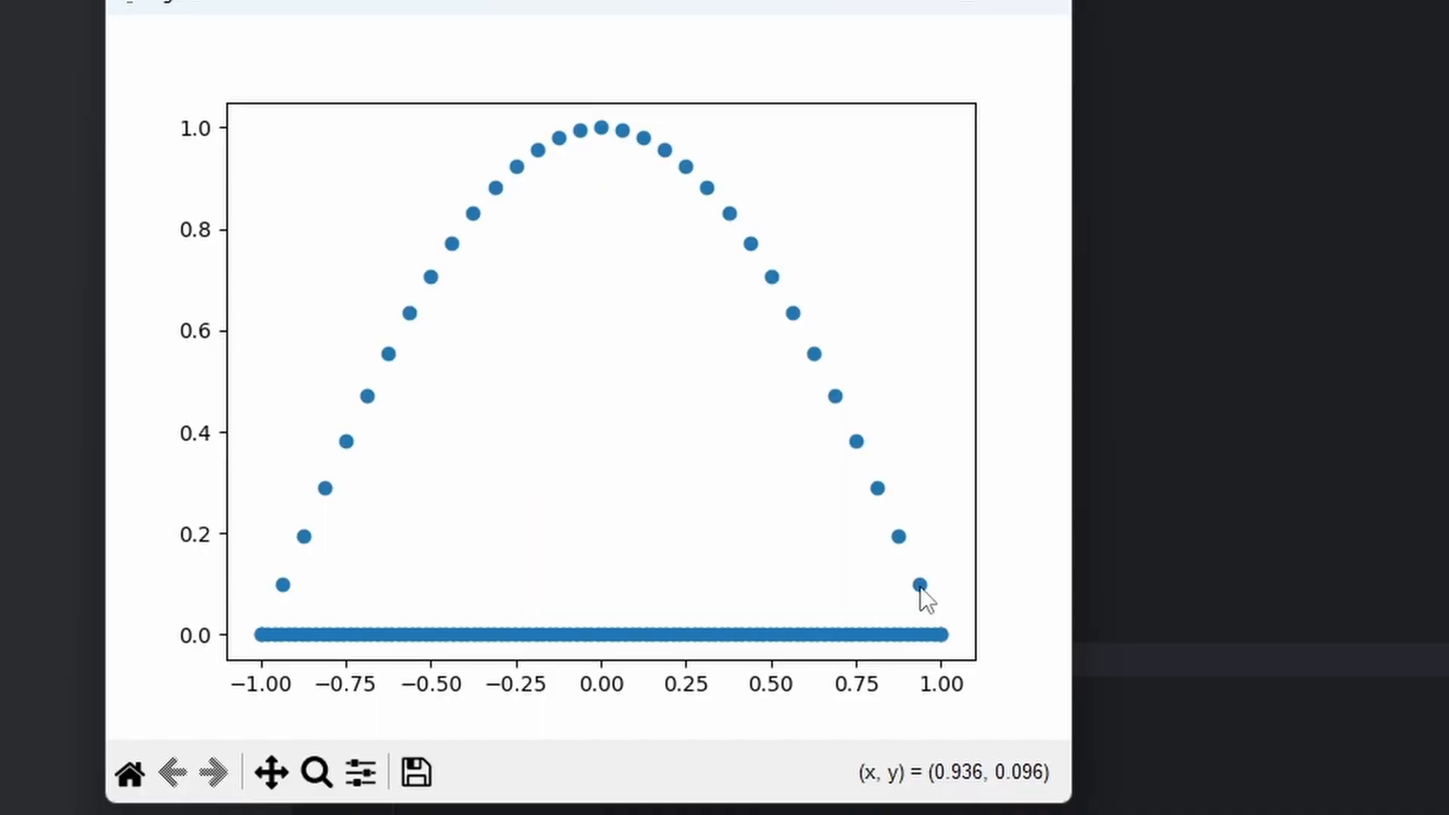
mouse_move(903, 541)
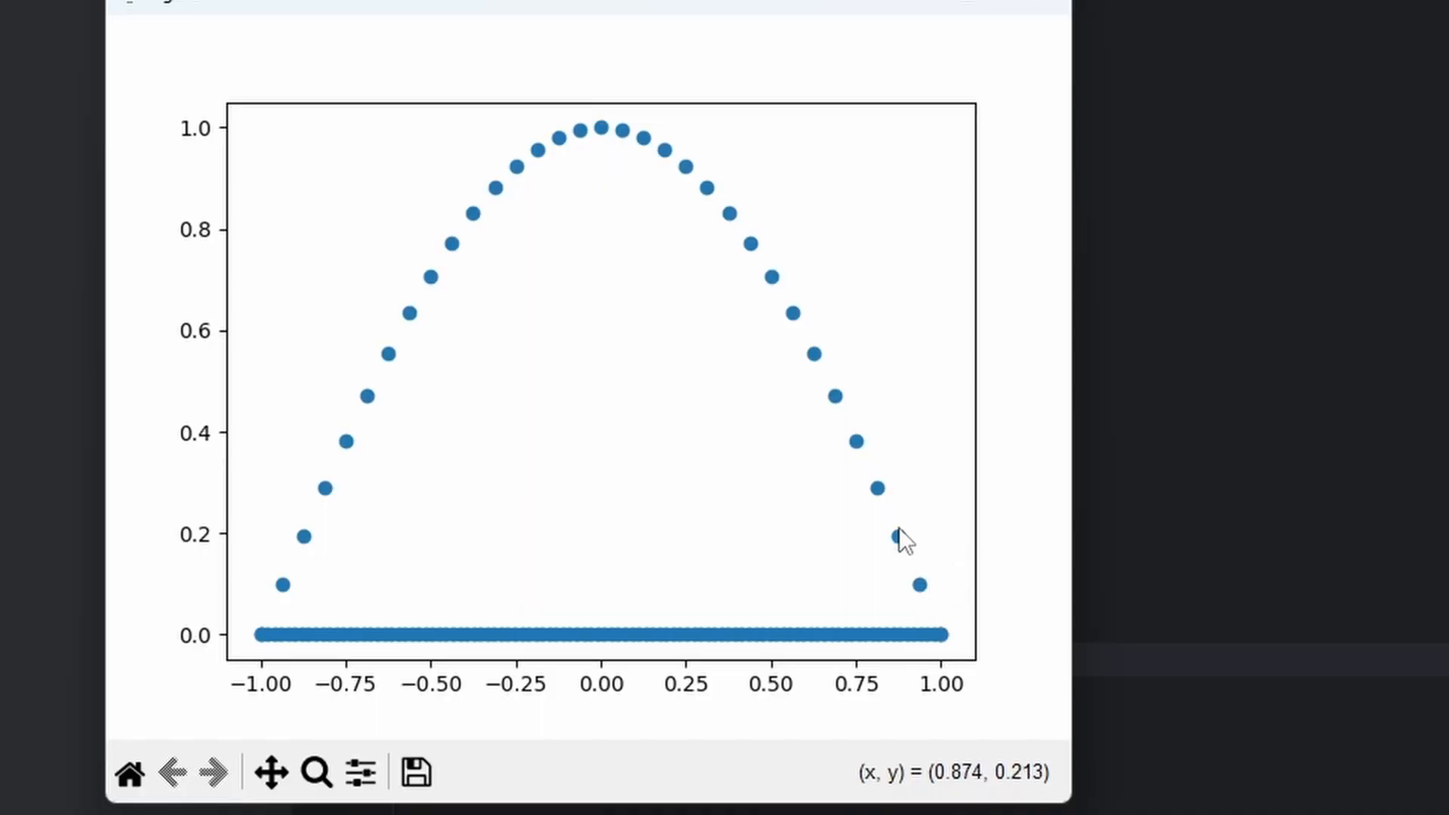
mouse_move(898, 295)
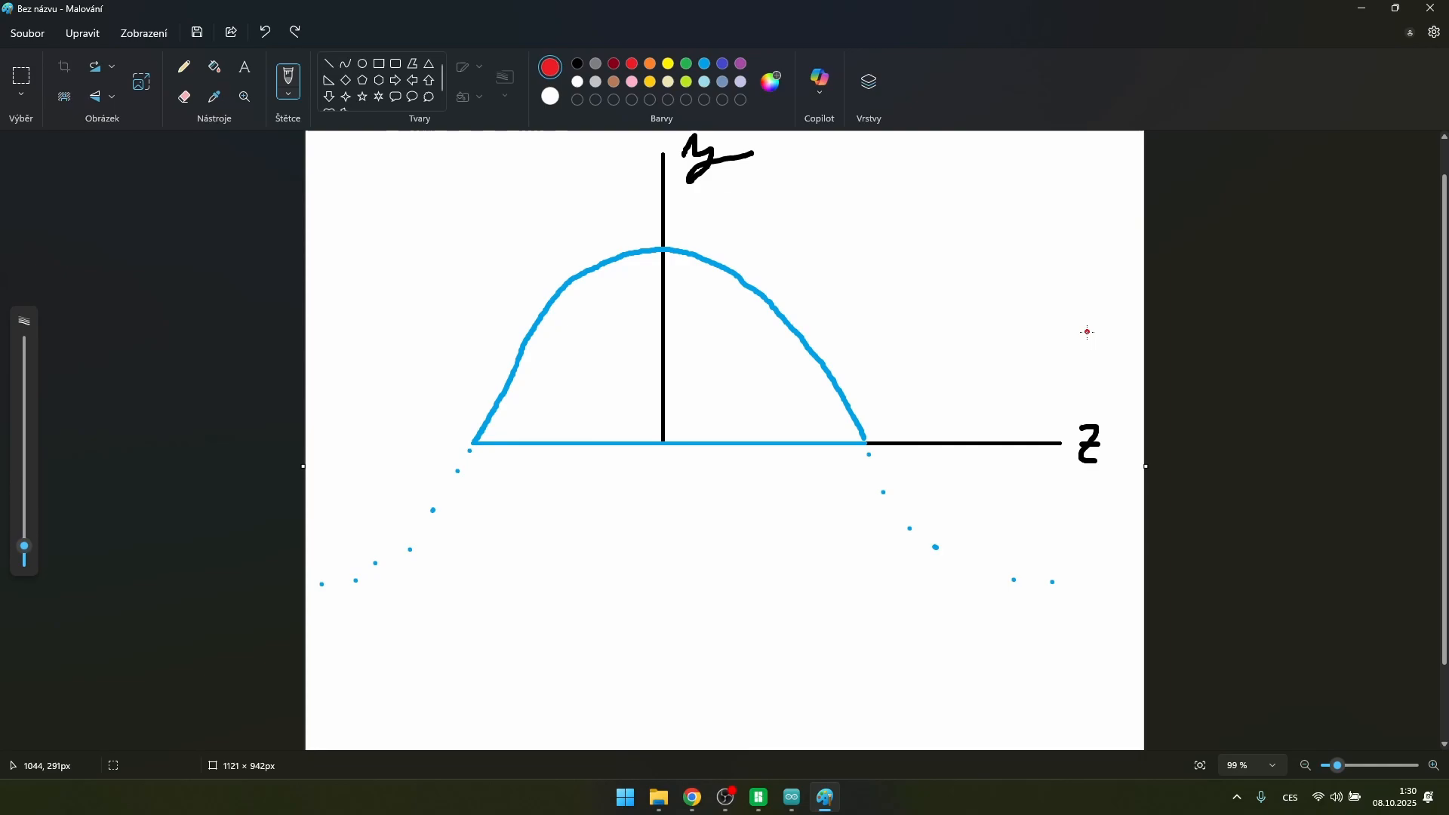
mouse_move(823, 797)
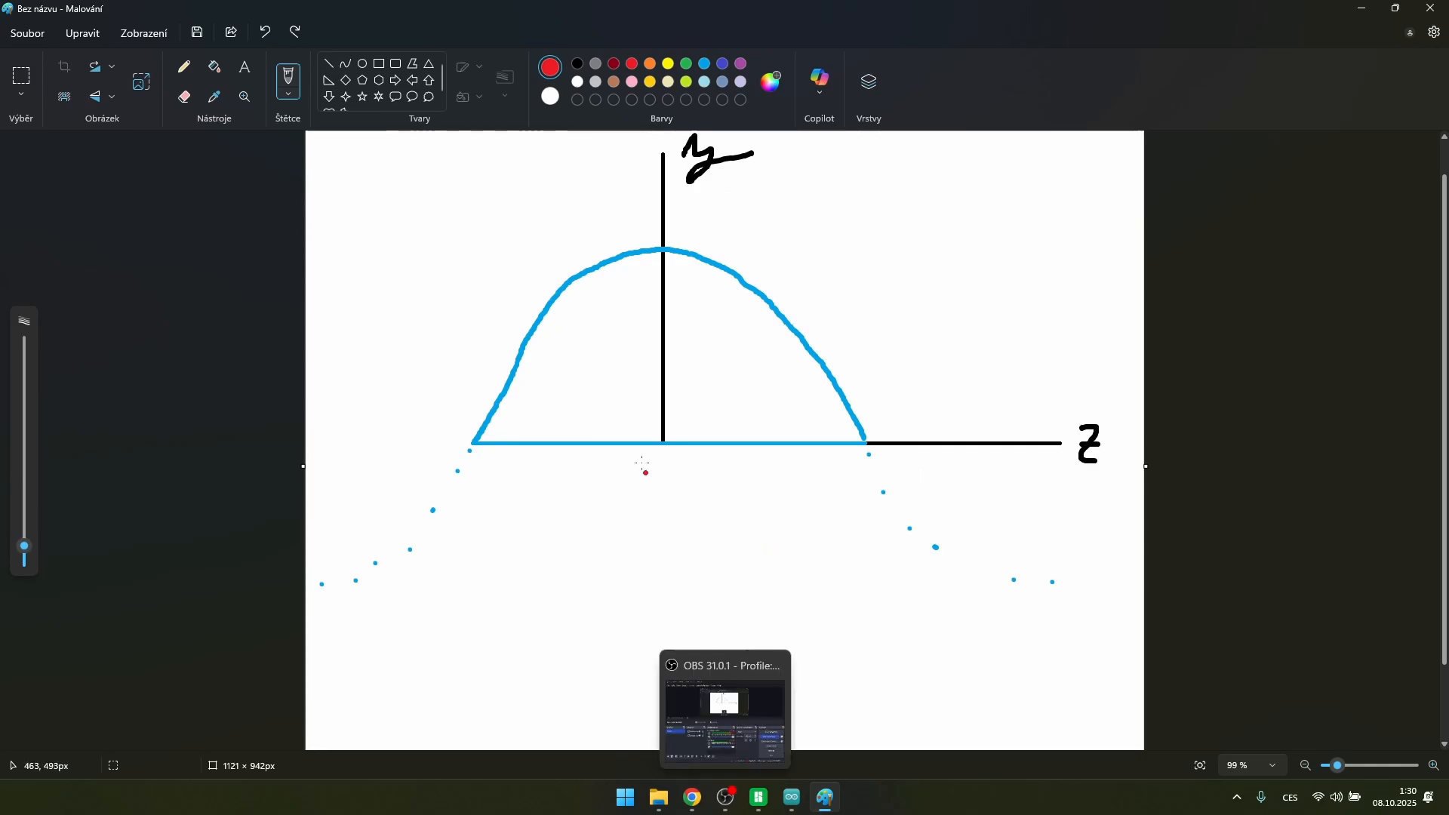
Trace the flat base line and the arc of the blue step sketch with the red brush
left_click_drag(471, 444, 633, 436)
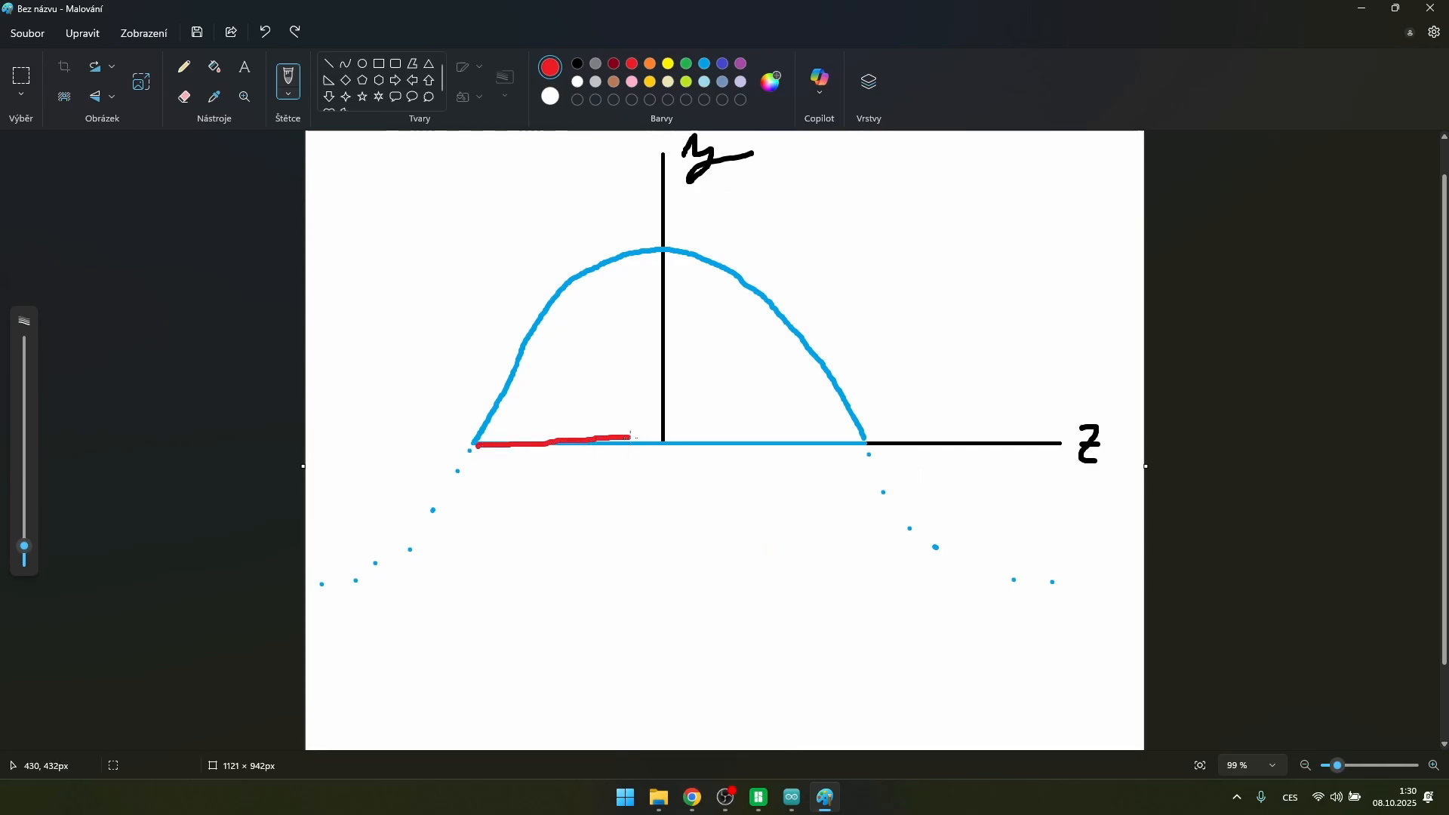
left_click_drag(471, 443, 870, 448)
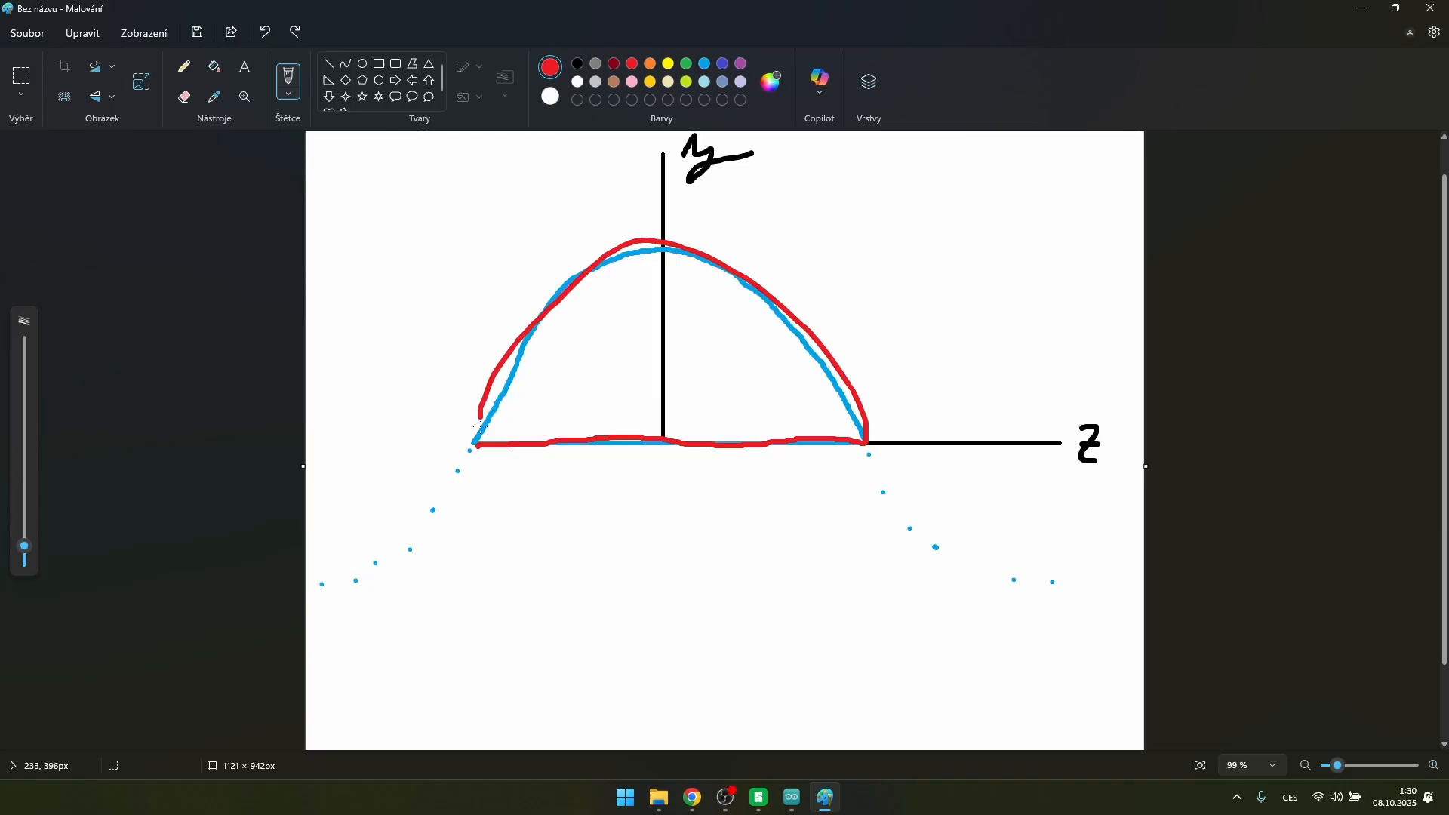
left_click(789, 797)
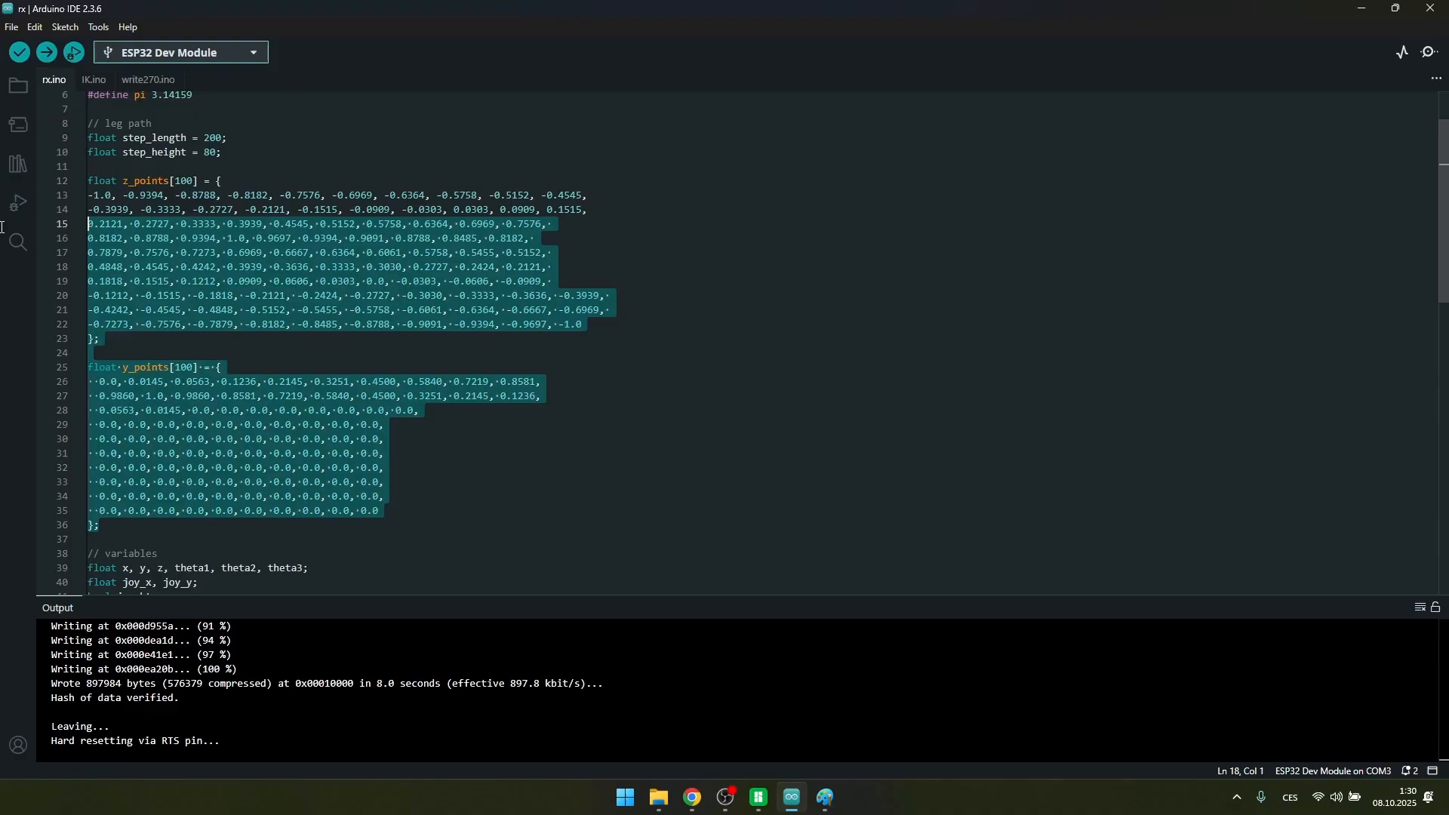
Scroll rx.ino to loop() and point out the IK call computing the servo angles
scroll("down", 3)
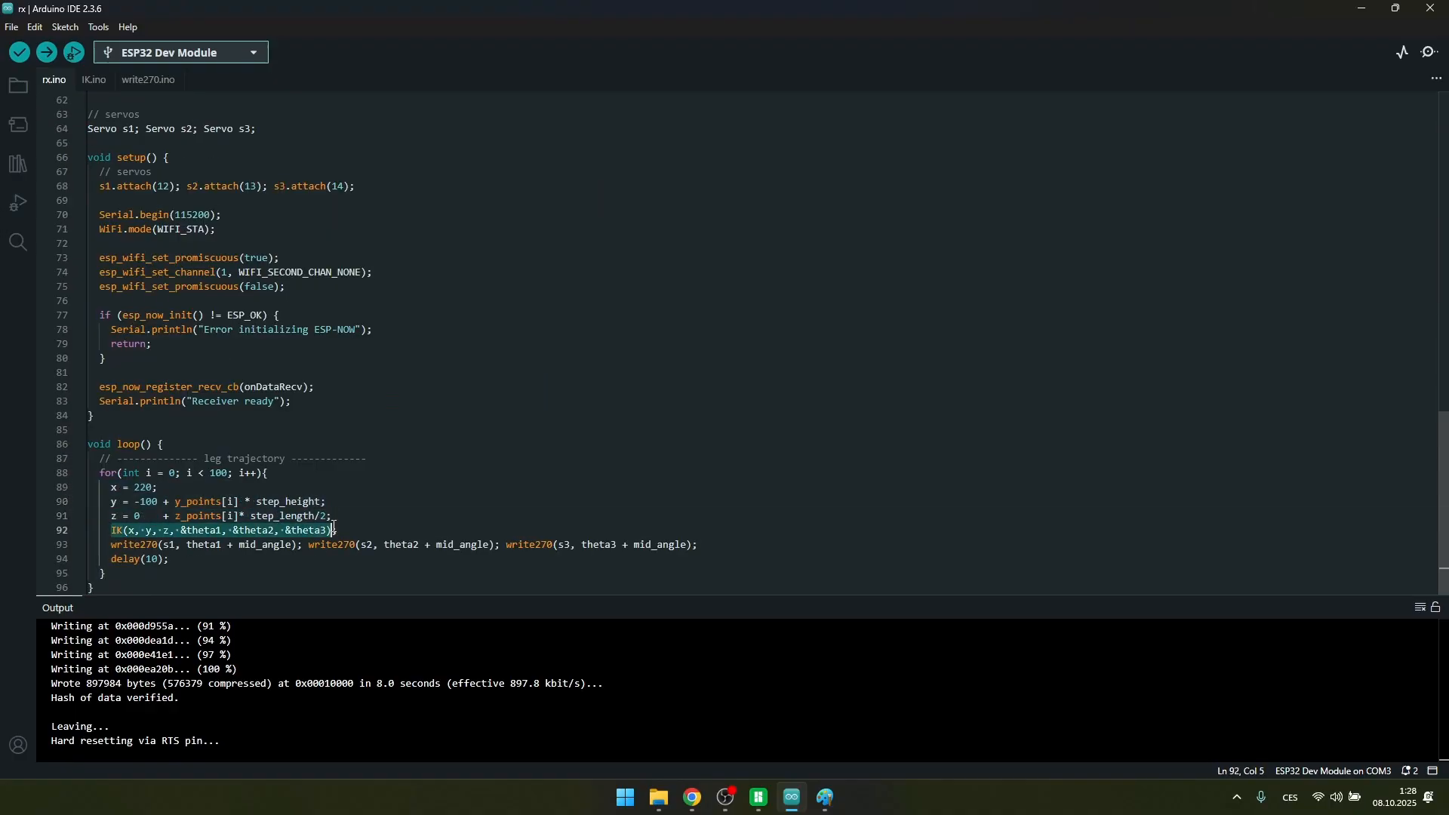
left_click(338, 530)
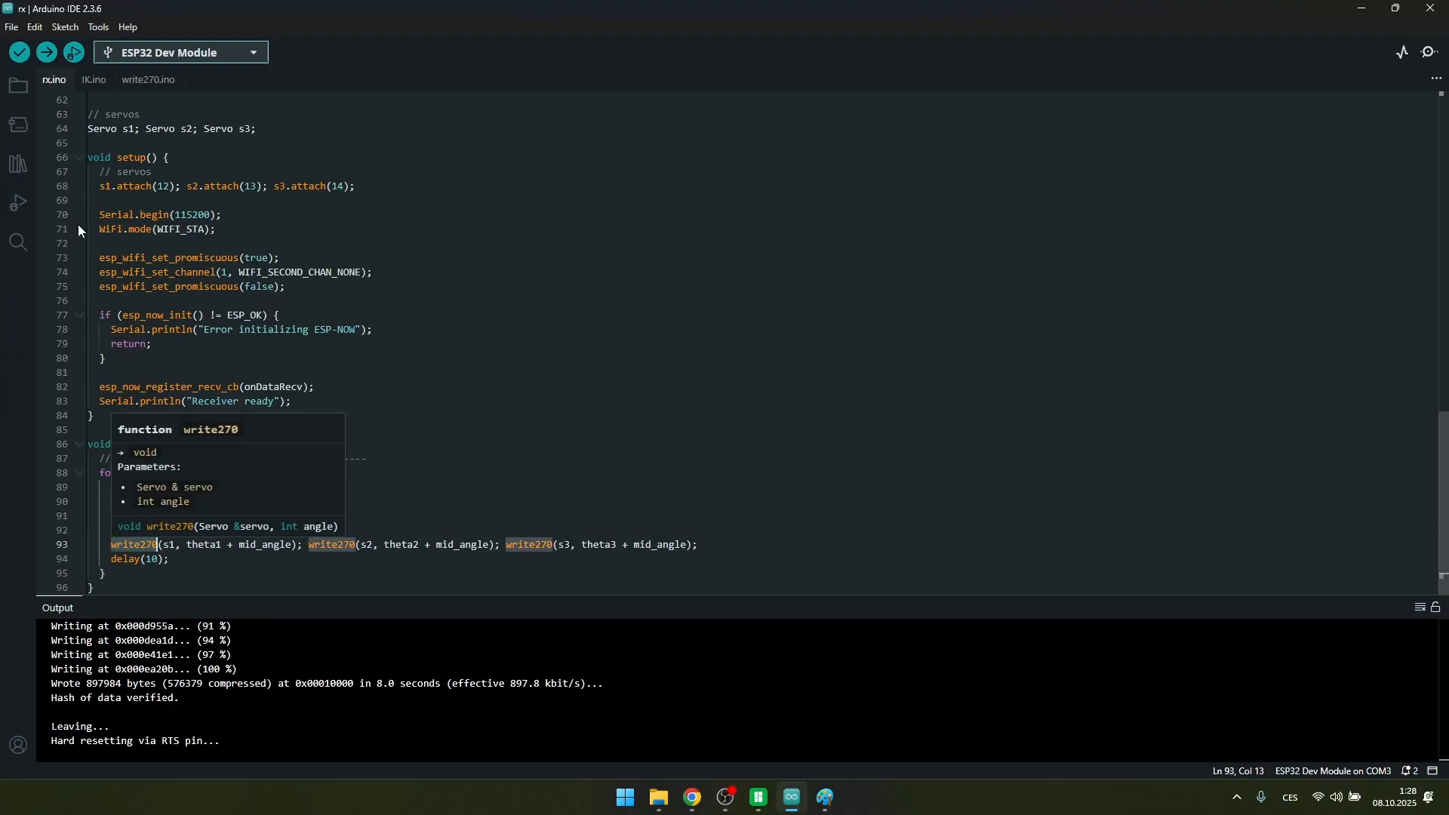
Check the write270 helper in write270.ino, then return to the rx.ino sketch
left_click(146, 80)
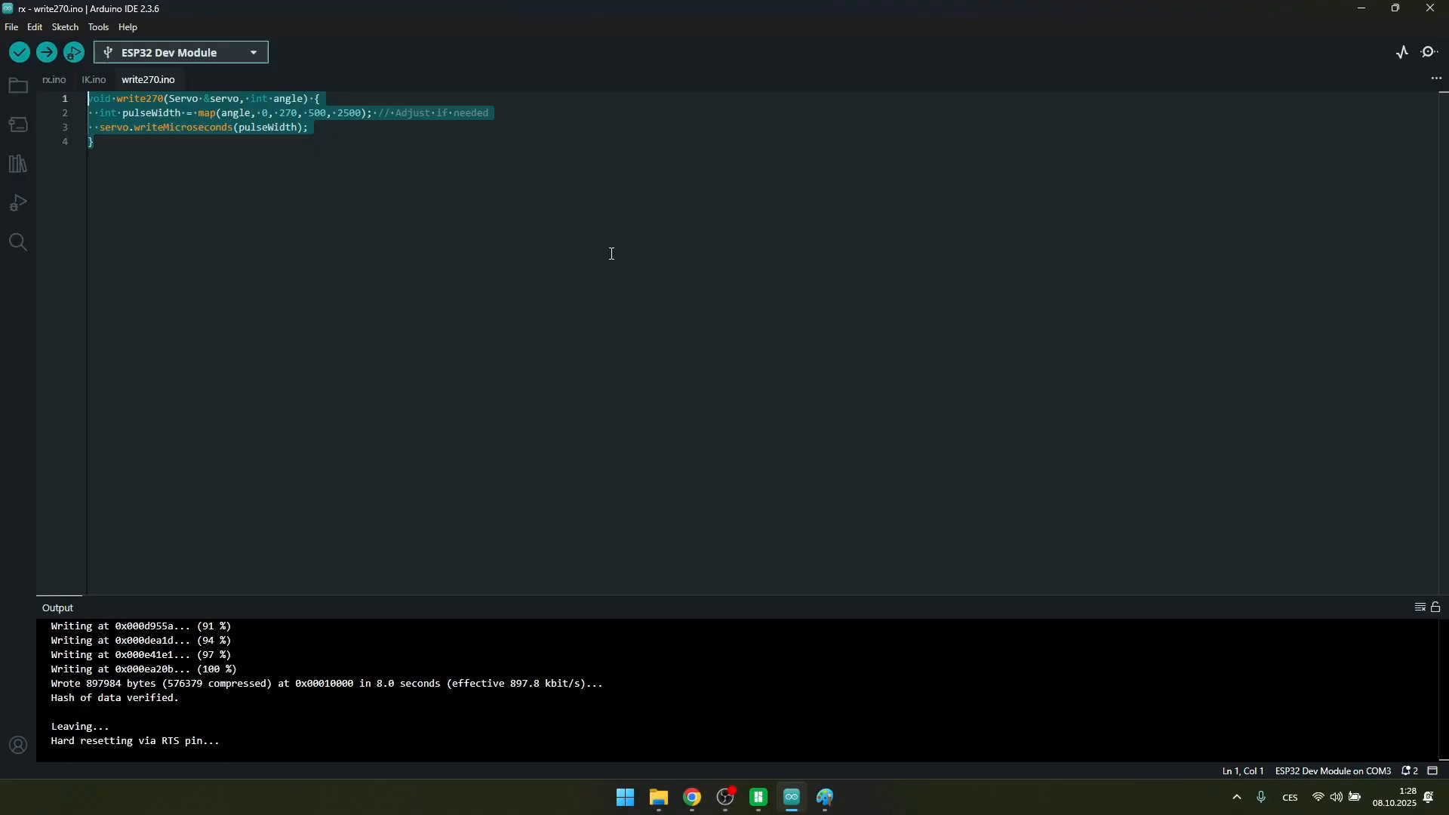
left_click(92, 141)
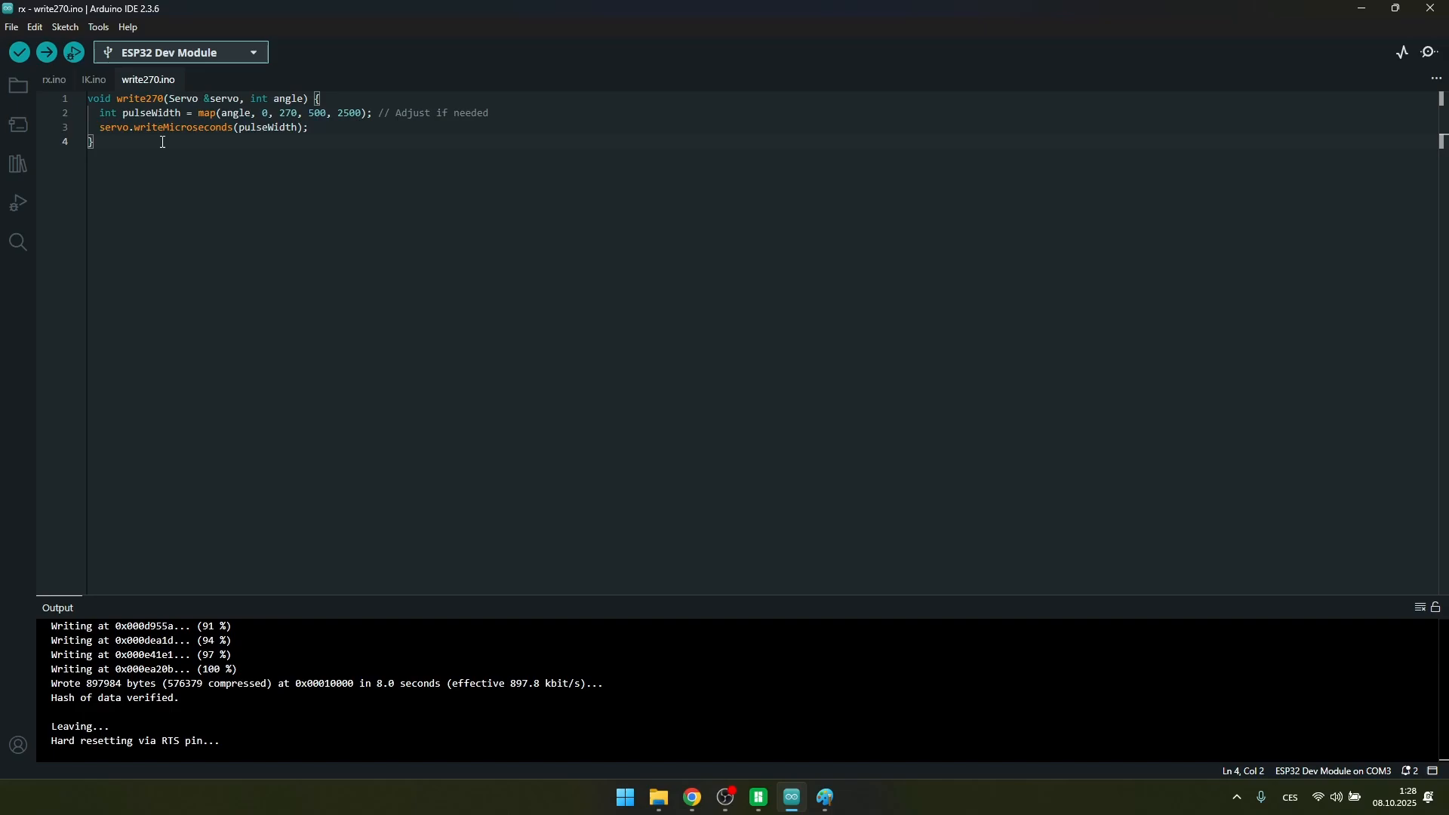
left_click(53, 80)
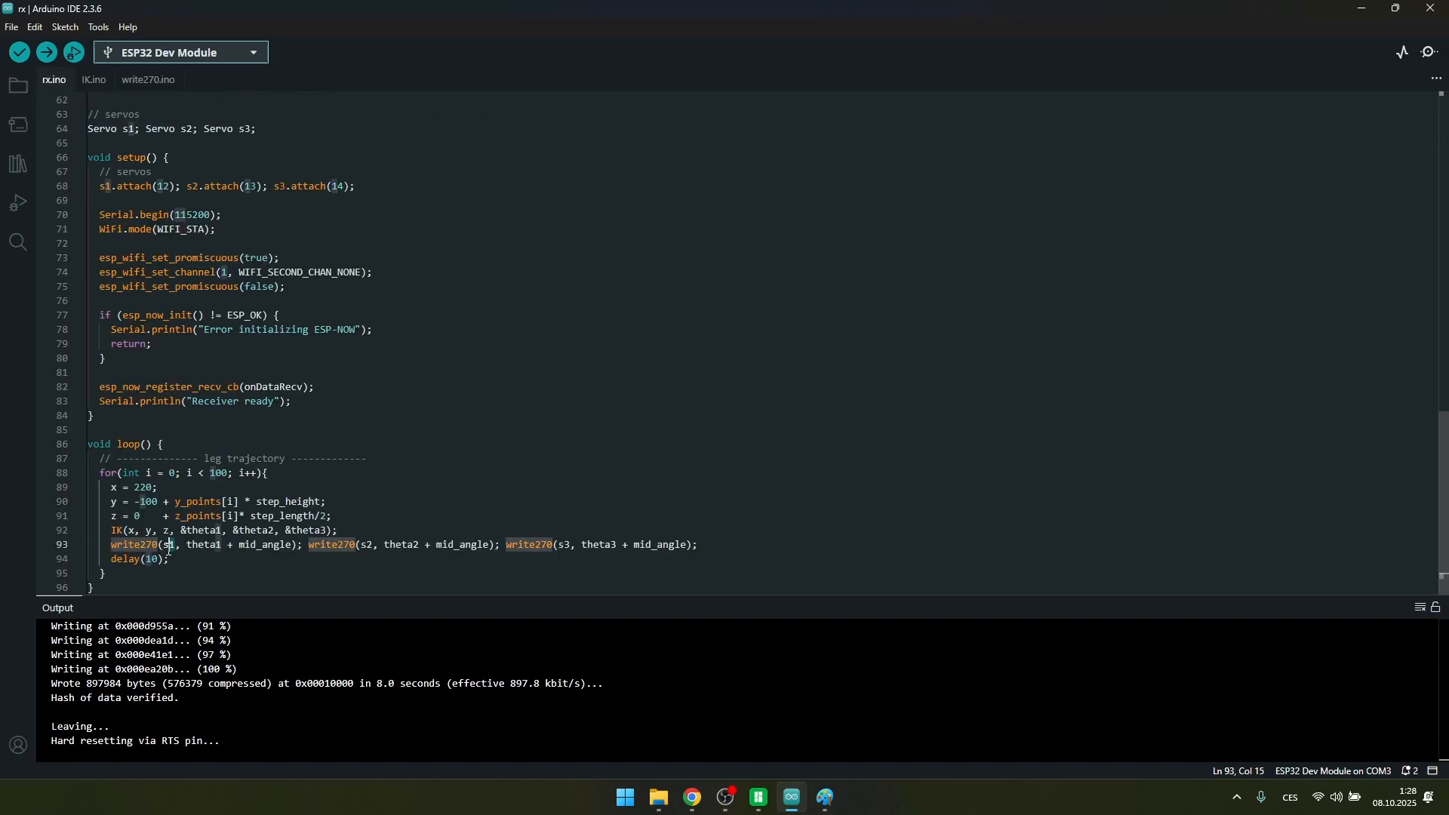
double_click(240, 545)
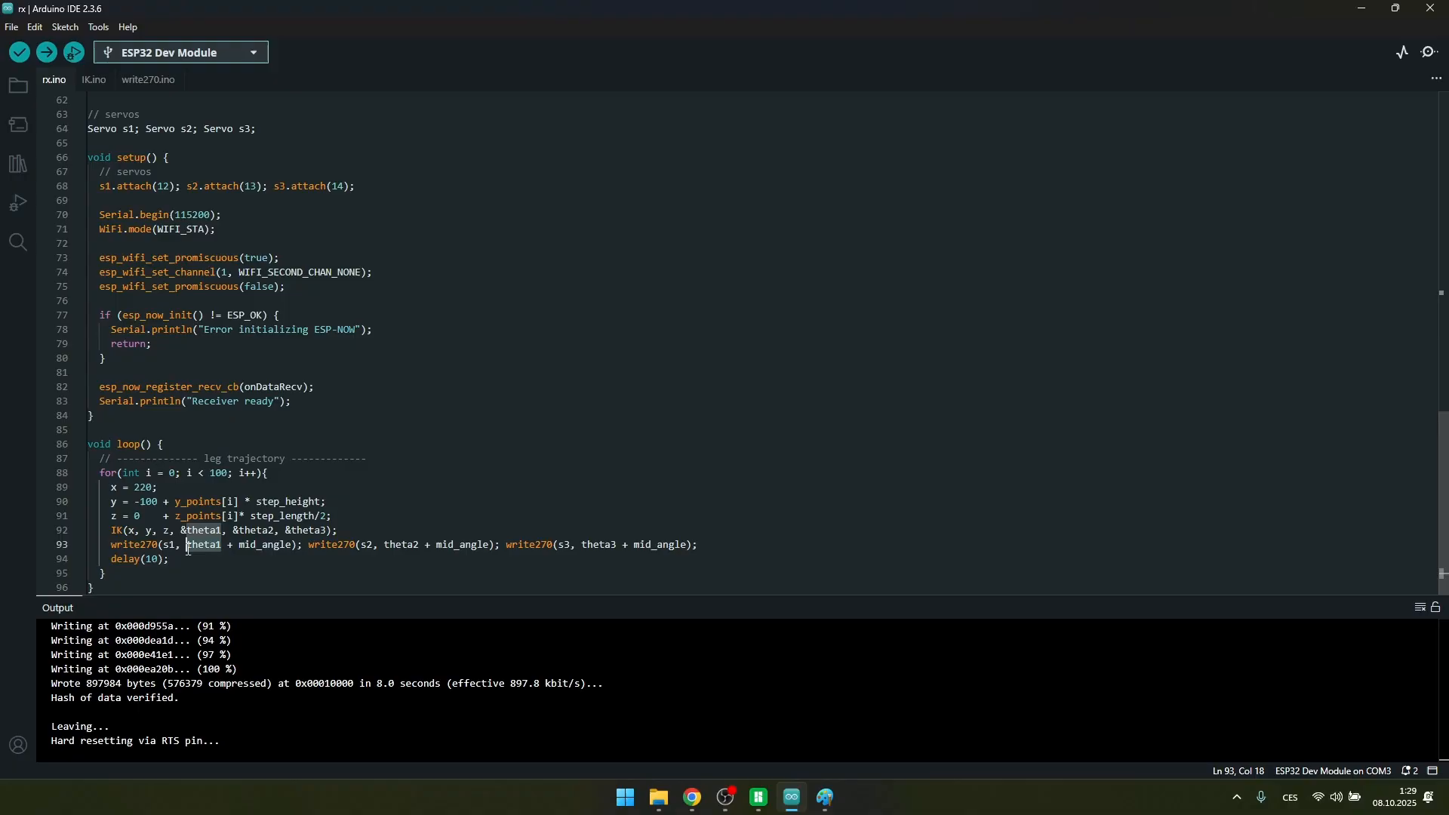
mouse_move(201, 545)
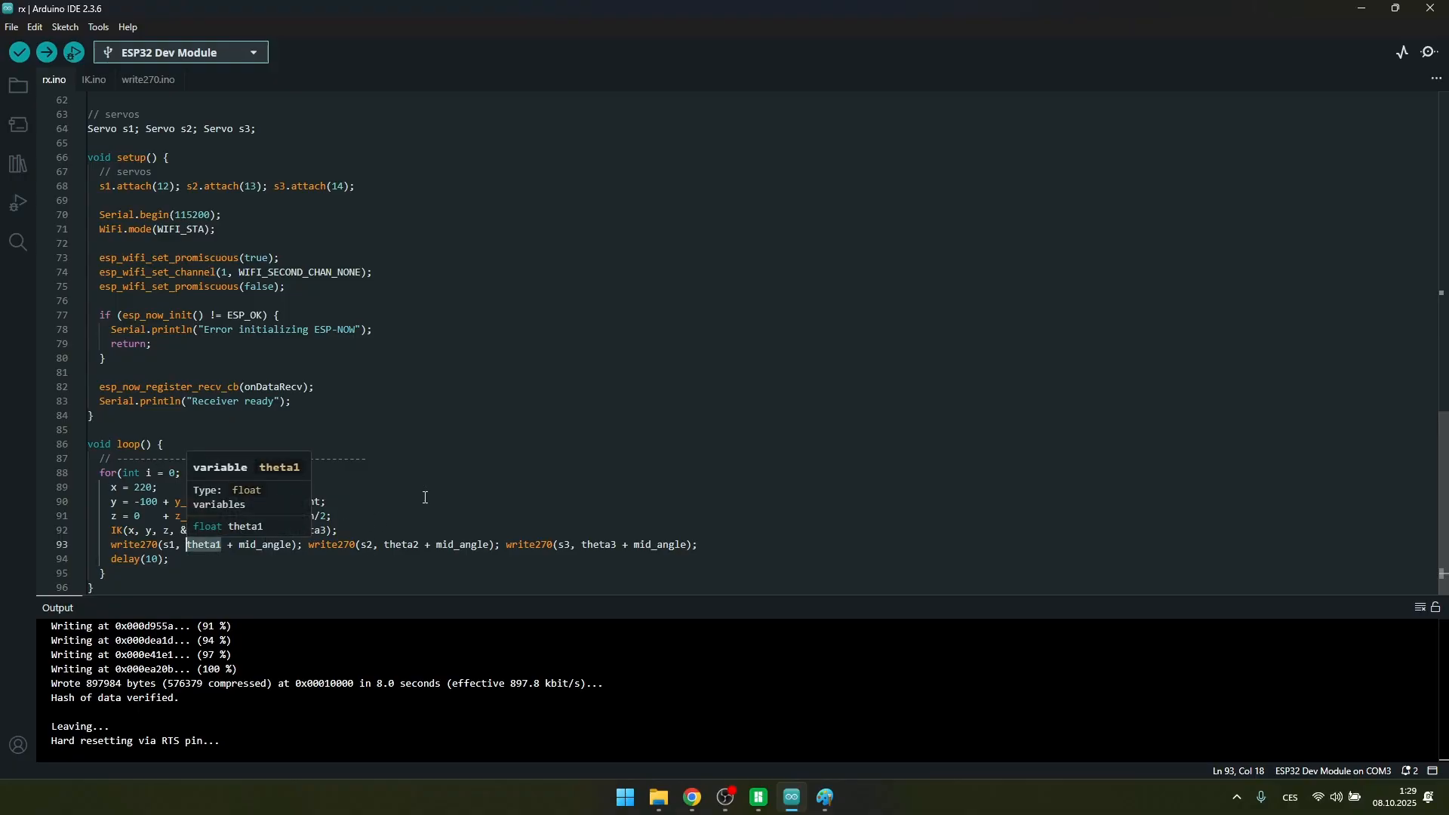
left_click(822, 797)
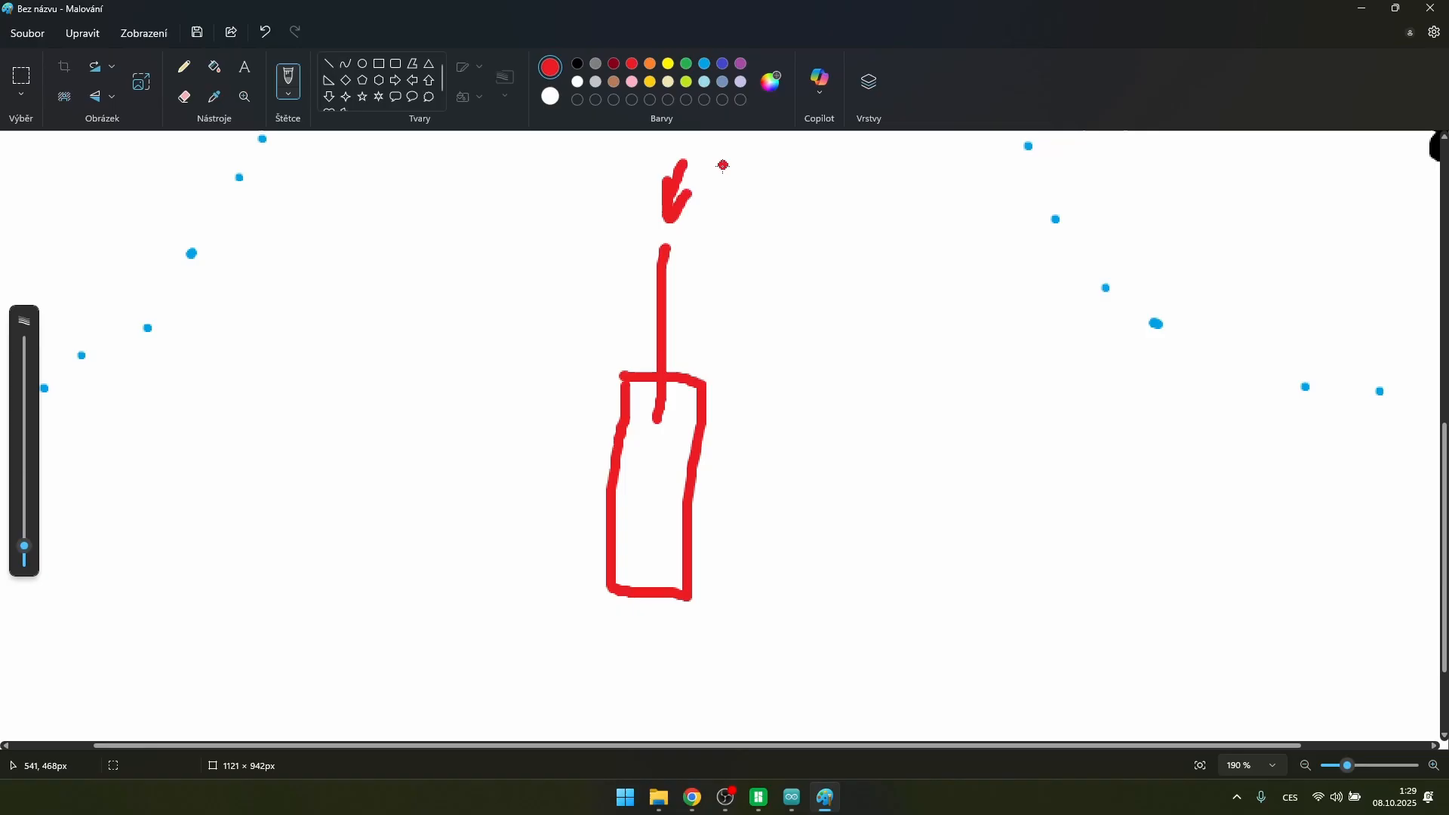
Undo the last brush stroke, removing the arrowhead above the red leg rectangle
left_click(264, 32)
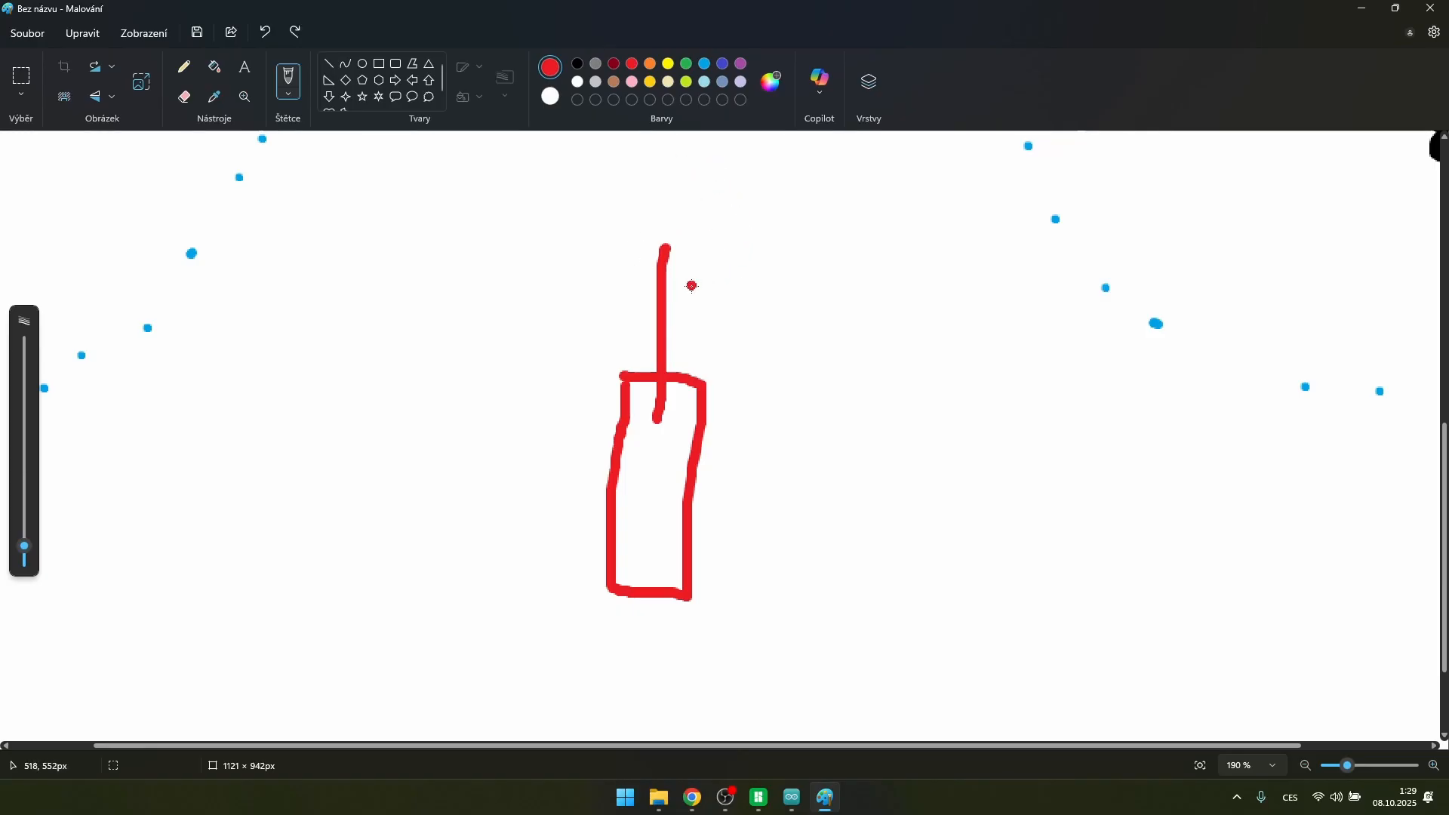